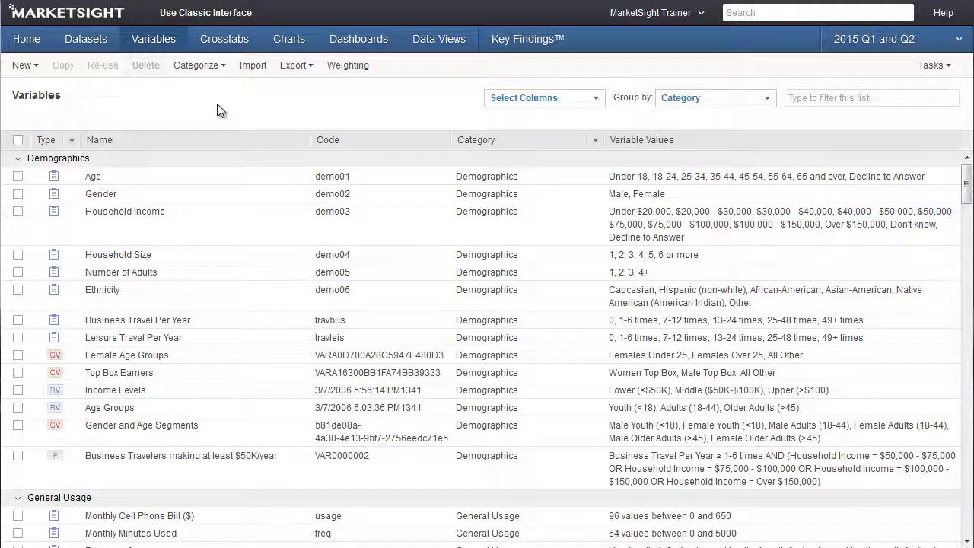
{"action": "mouse_move", "coordinate": [128, 183]}
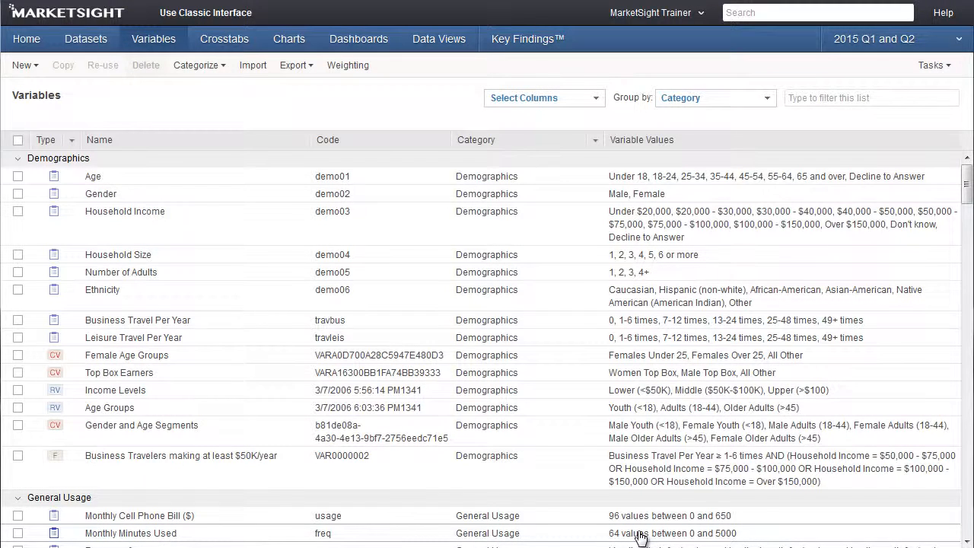
Step: Create a new conditional variable named 'Market Segments'
{"action": "left_click", "coordinate": [23, 65]}
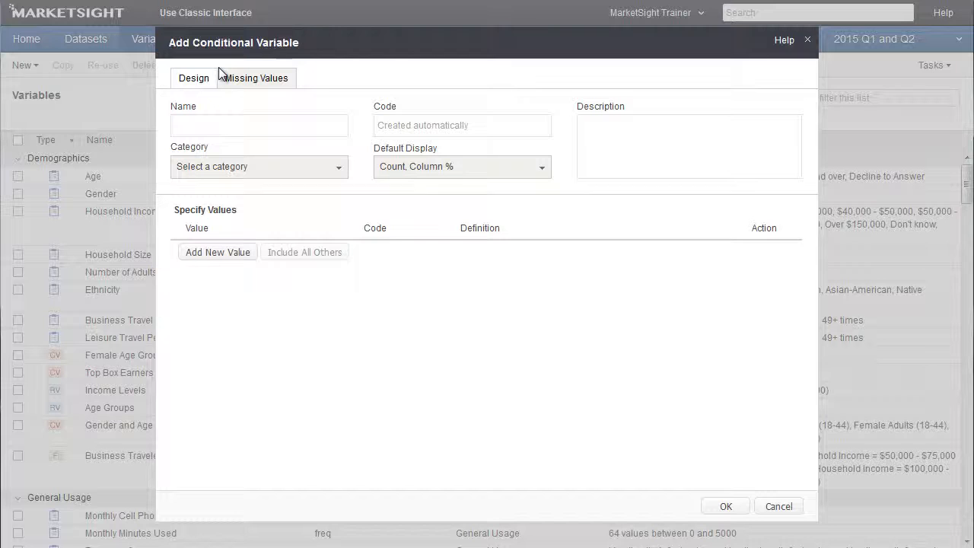
{"action": "type", "text": "Market Segme"}
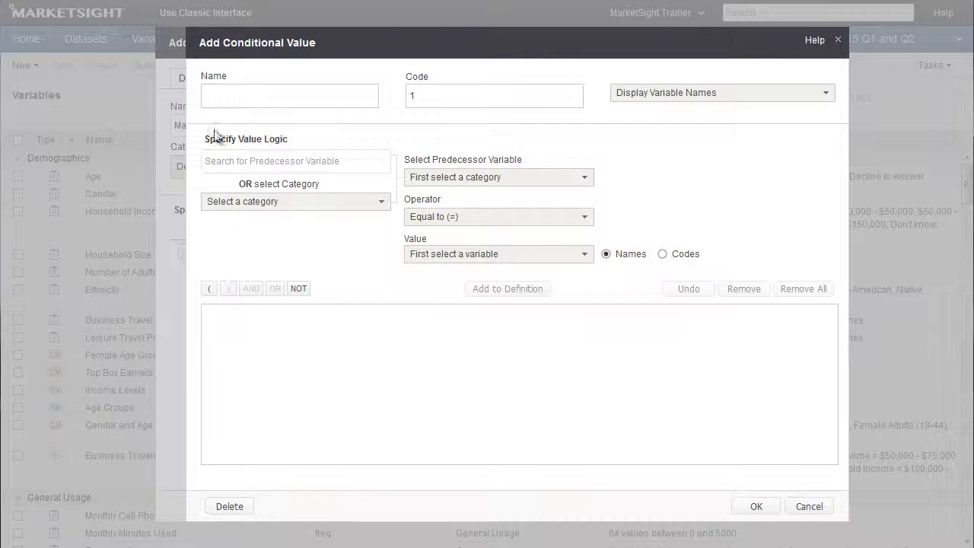
Step: Name the value 'Age 18-24 High Usage' and add the condition Age = 18-24
{"action": "type", "text": "Age 18-24 High Us"}
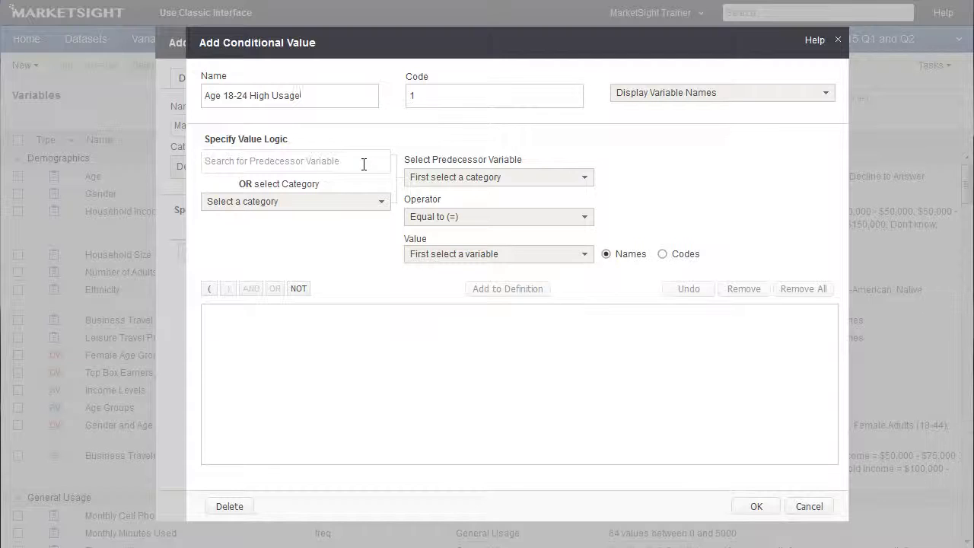
{"action": "type", "text": "age"}
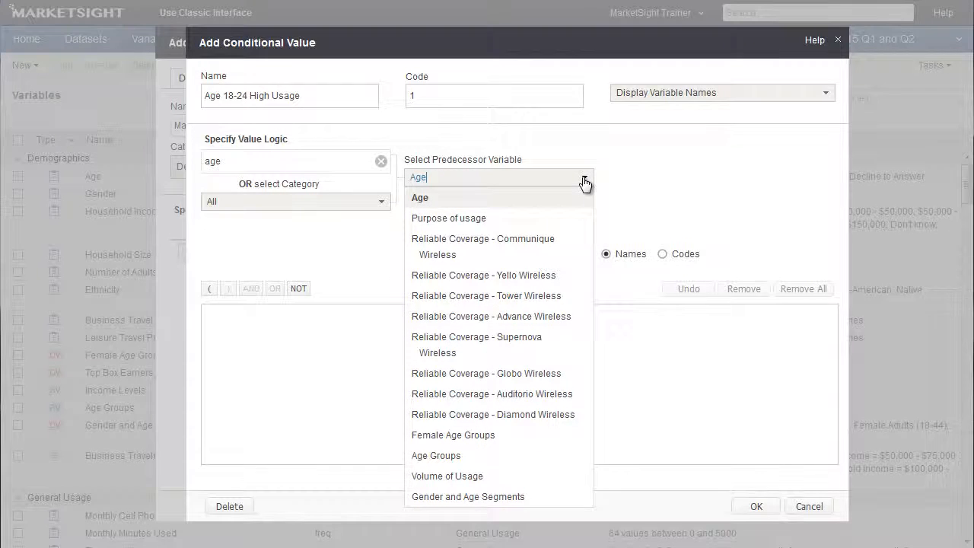
{"action": "left_click", "coordinate": [419, 197]}
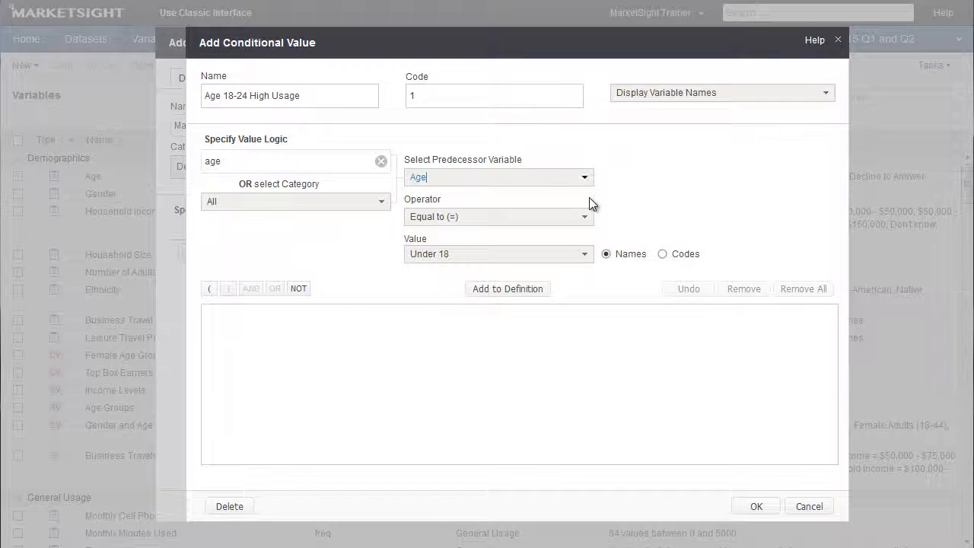
{"action": "mouse_move", "coordinate": [593, 242]}
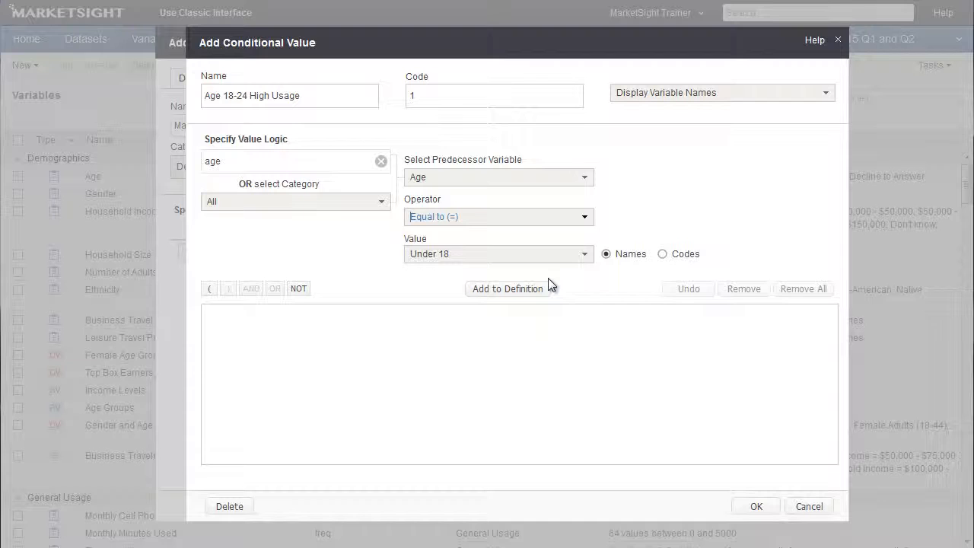
{"action": "left_click", "coordinate": [499, 254]}
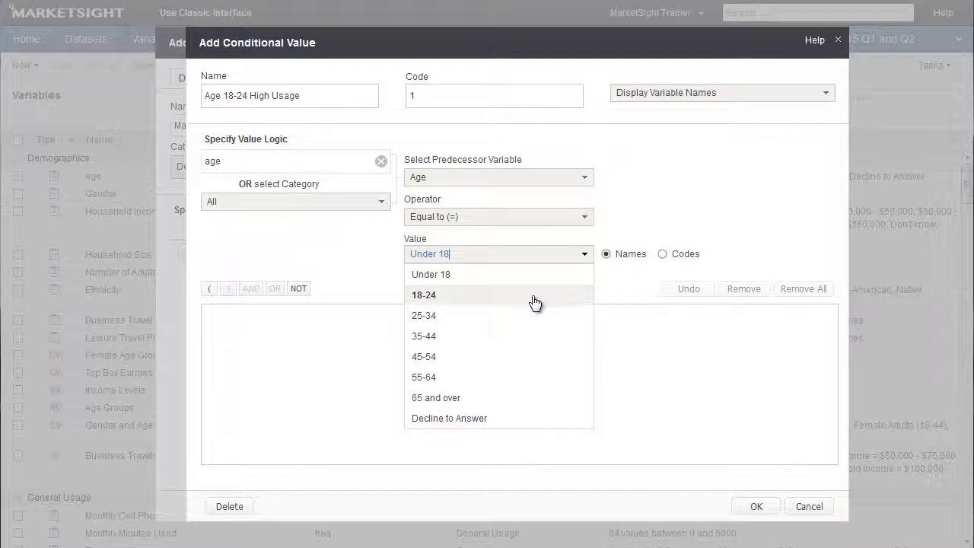
{"action": "left_click", "coordinate": [423, 294]}
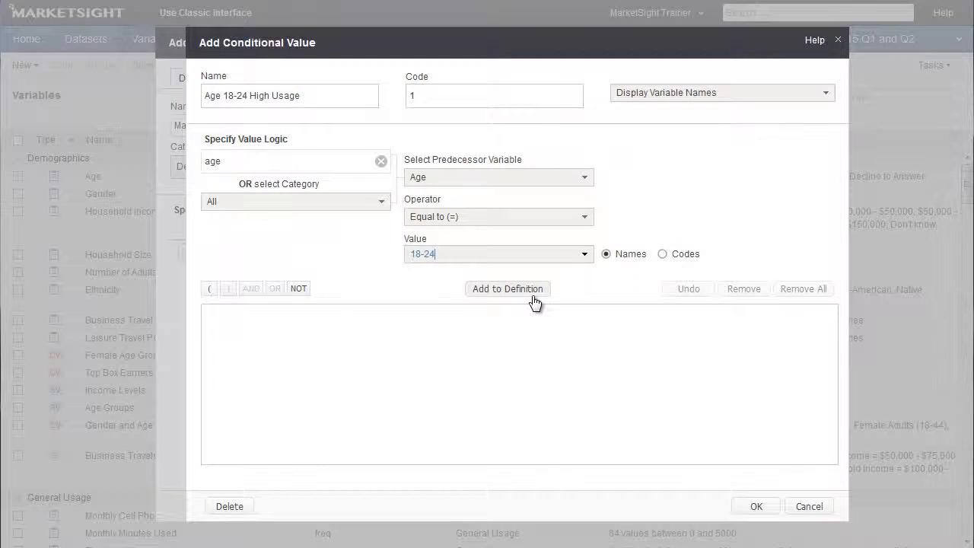
{"action": "left_click", "coordinate": [507, 288]}
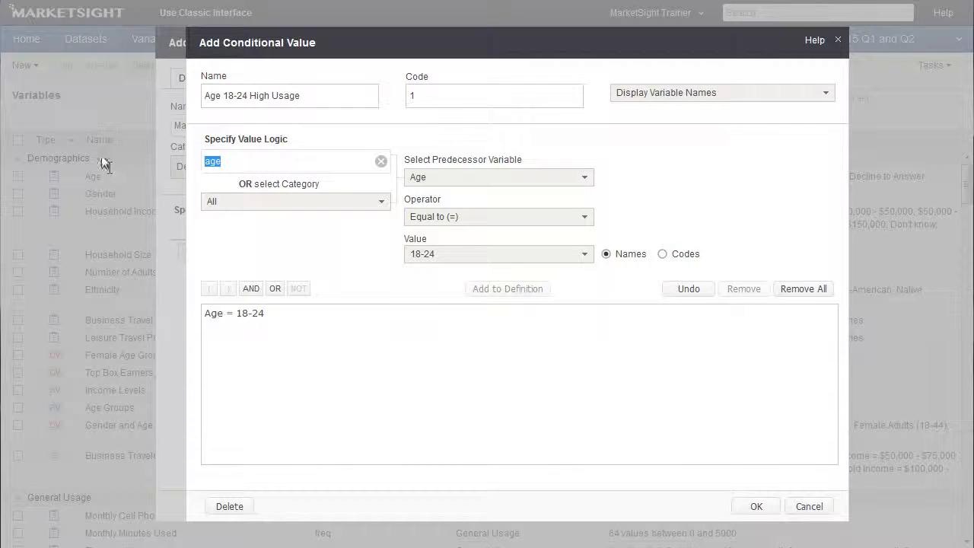
Step: AND a Monthly Minutes Used > 900 clause onto the Age = 18-24 condition
{"action": "type", "text": "minutes"}
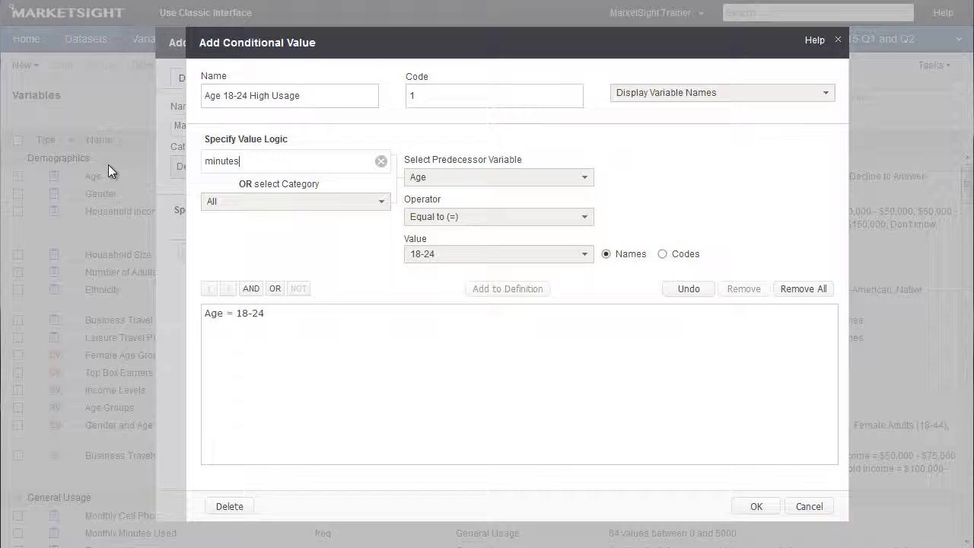
{"action": "left_click", "coordinate": [498, 177]}
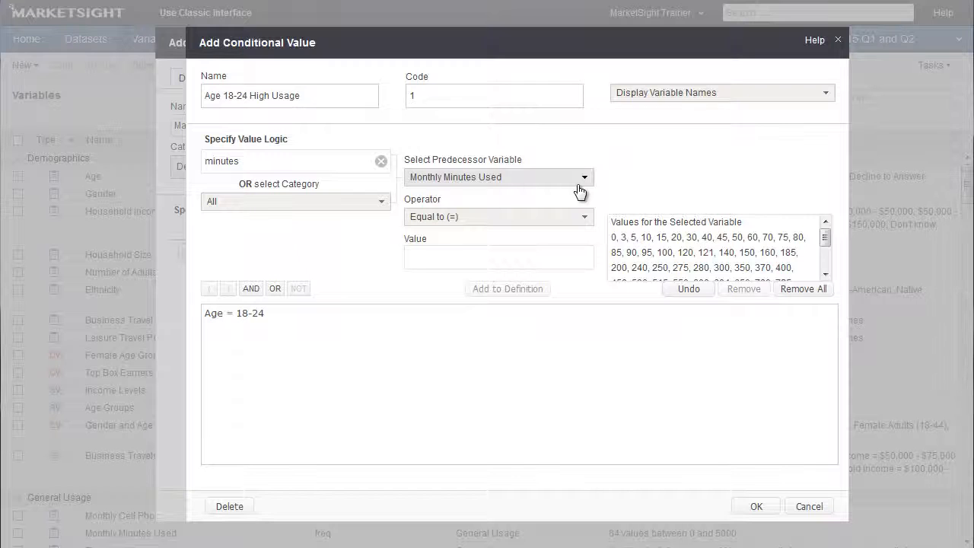
{"action": "mouse_move", "coordinate": [586, 195]}
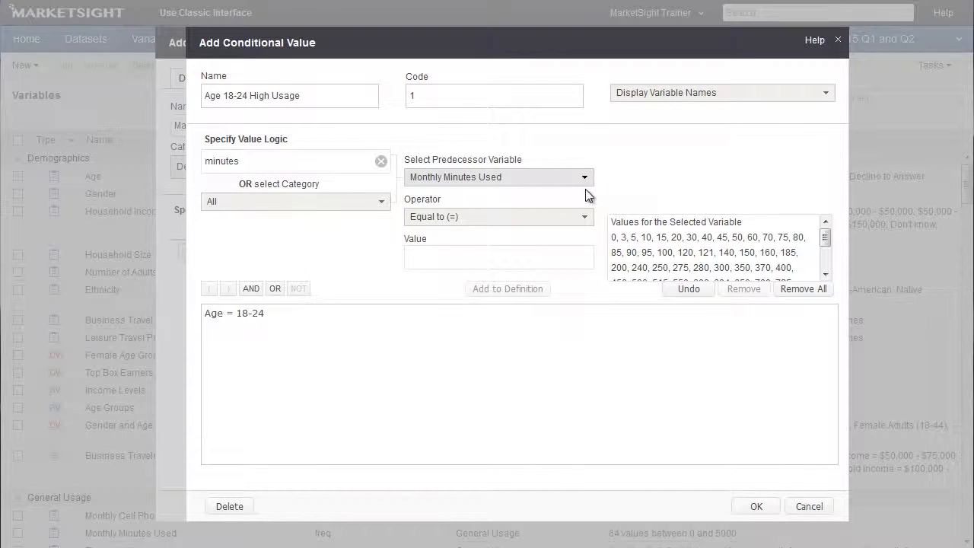
{"action": "mouse_move", "coordinate": [588, 211]}
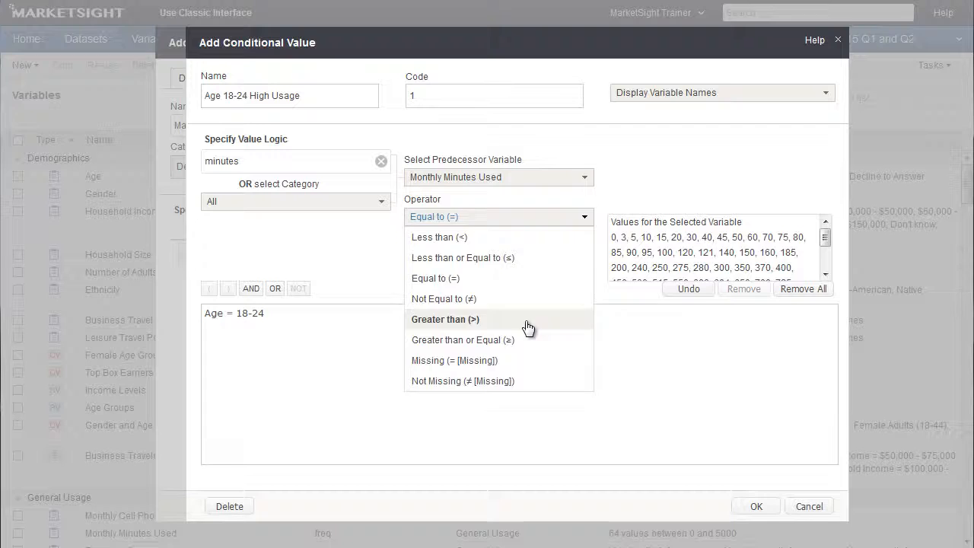
{"action": "left_click", "coordinate": [446, 319]}
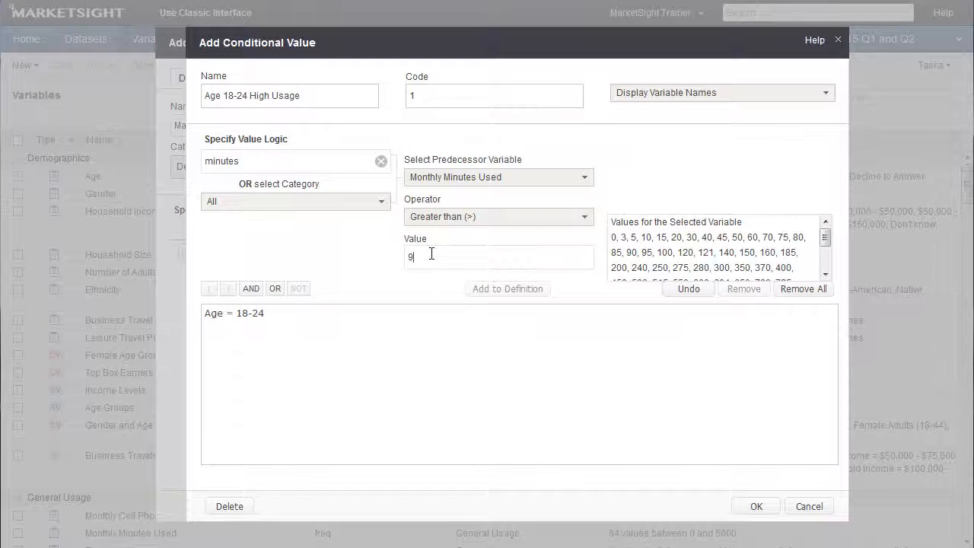
{"action": "type", "text": "00"}
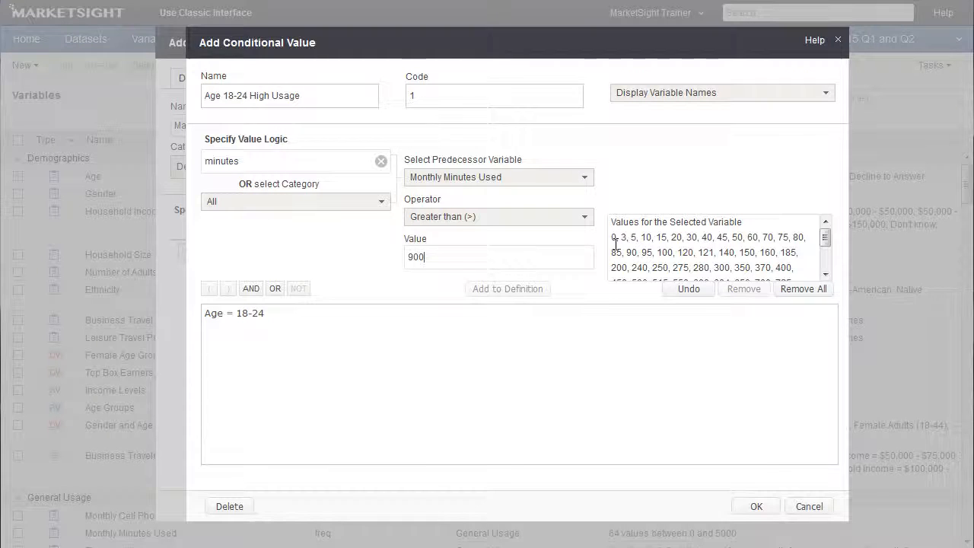
{"action": "mouse_move", "coordinate": [616, 294]}
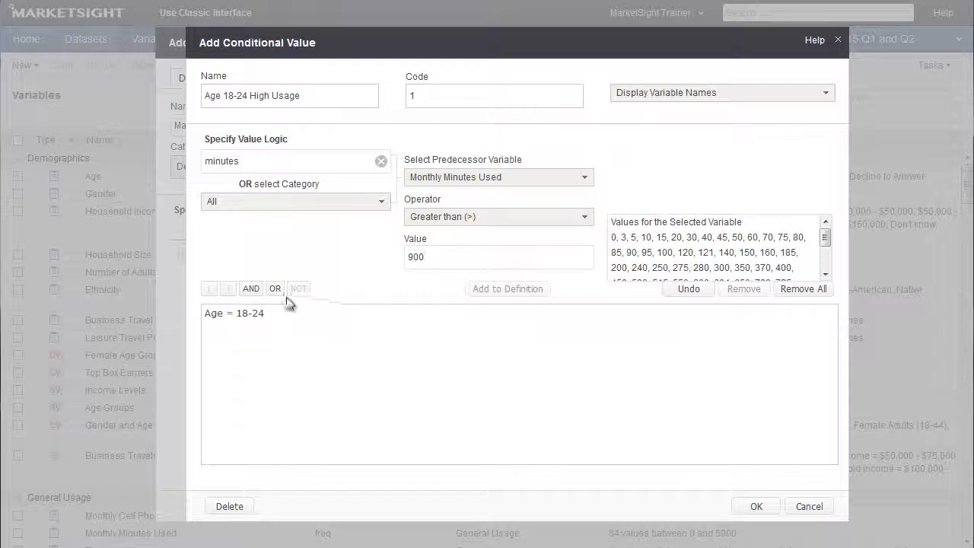
{"action": "left_click", "coordinate": [251, 287]}
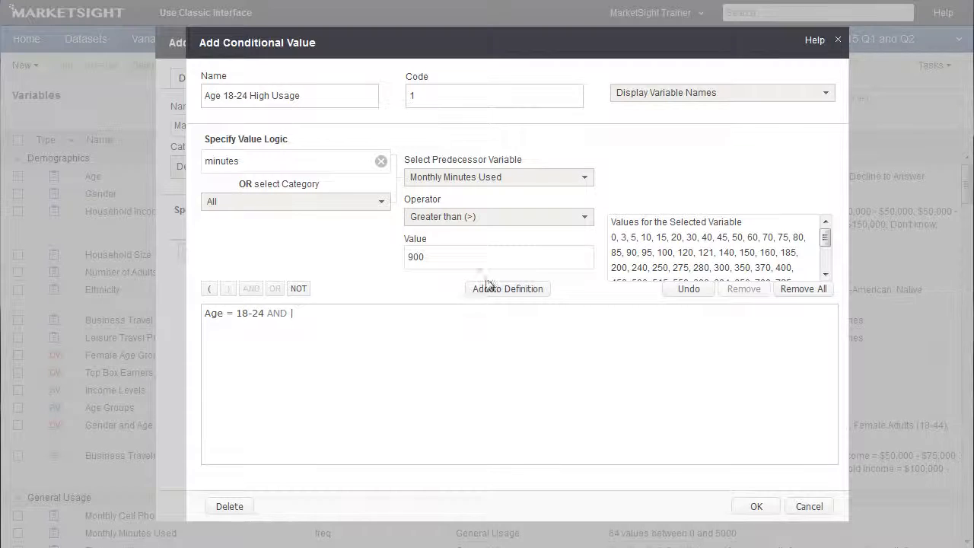
{"action": "left_click", "coordinate": [508, 289]}
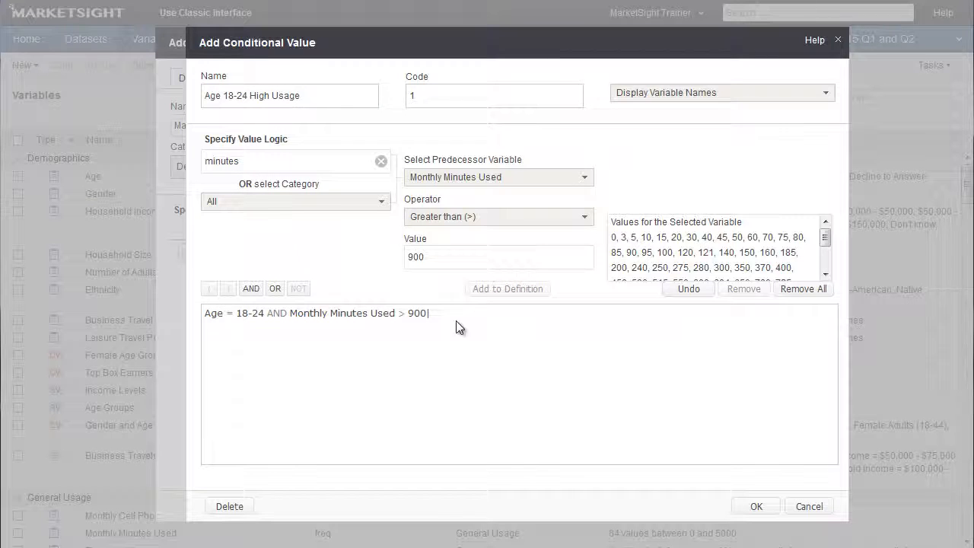
{"action": "mouse_move", "coordinate": [311, 344]}
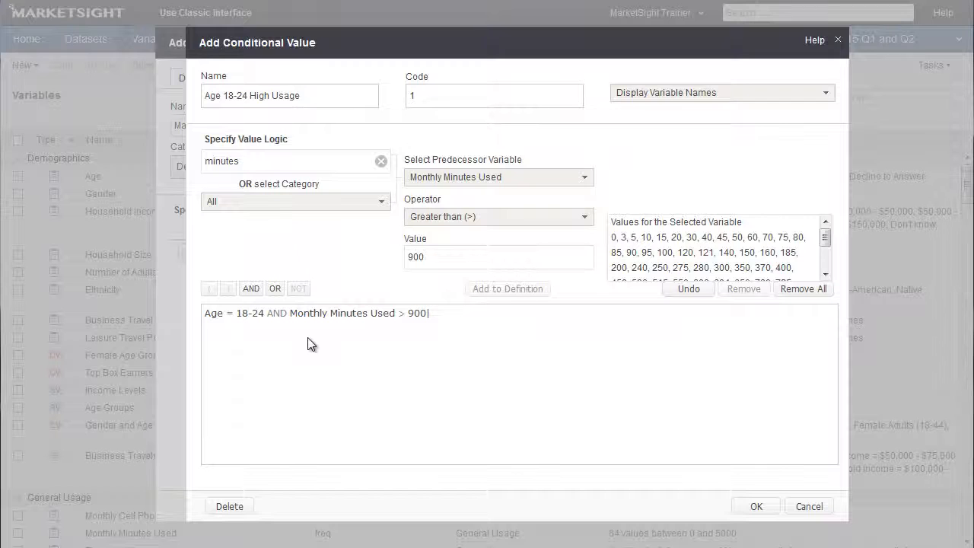
{"action": "mouse_move", "coordinate": [219, 307]}
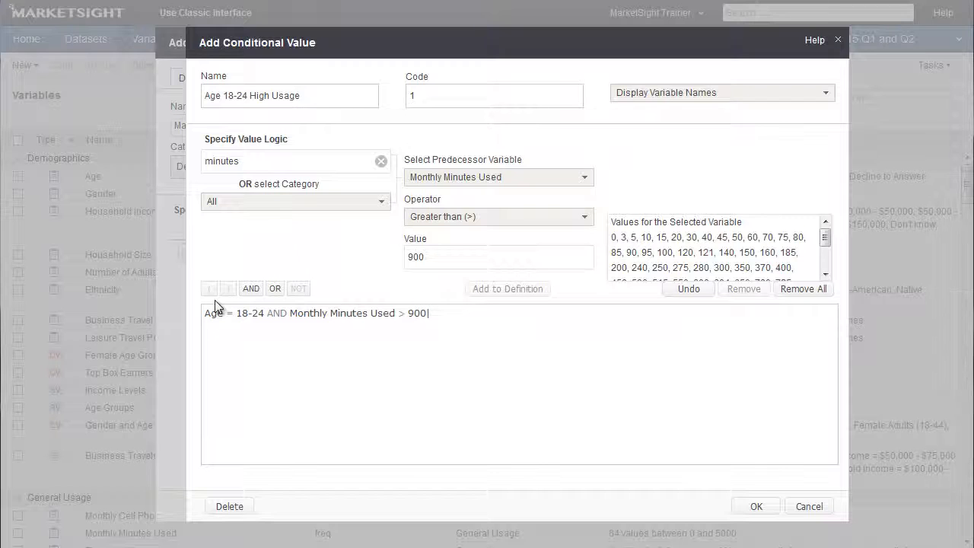
{"action": "mouse_move", "coordinate": [235, 309]}
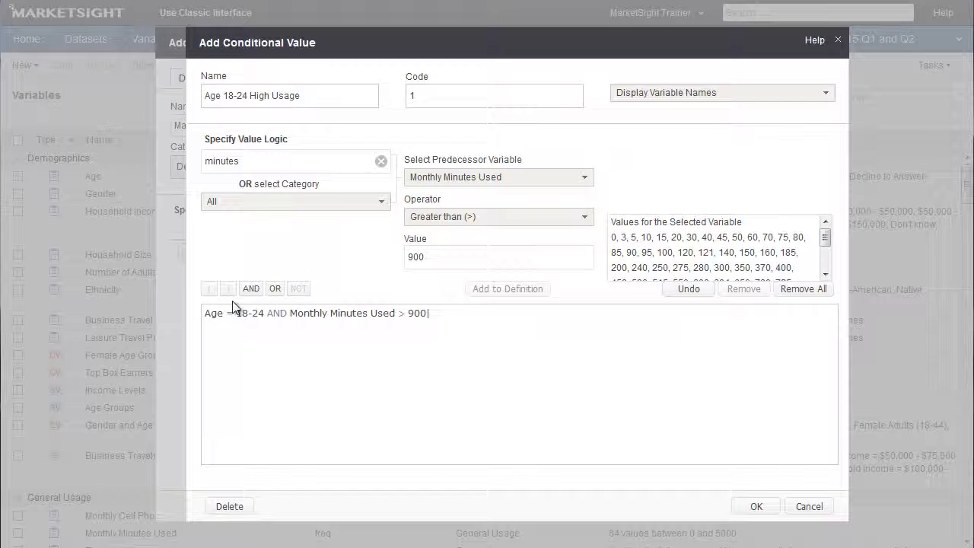
{"action": "mouse_move", "coordinate": [305, 304]}
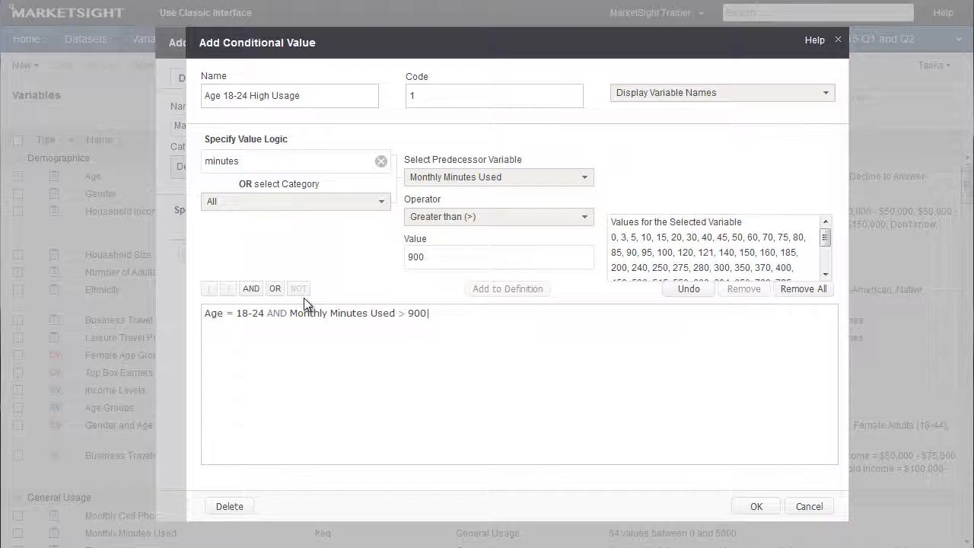
Step: Change the minutes clause threshold to 600 and save the Age 18-24 High Usage value
{"action": "double_click", "coordinate": [358, 313]}
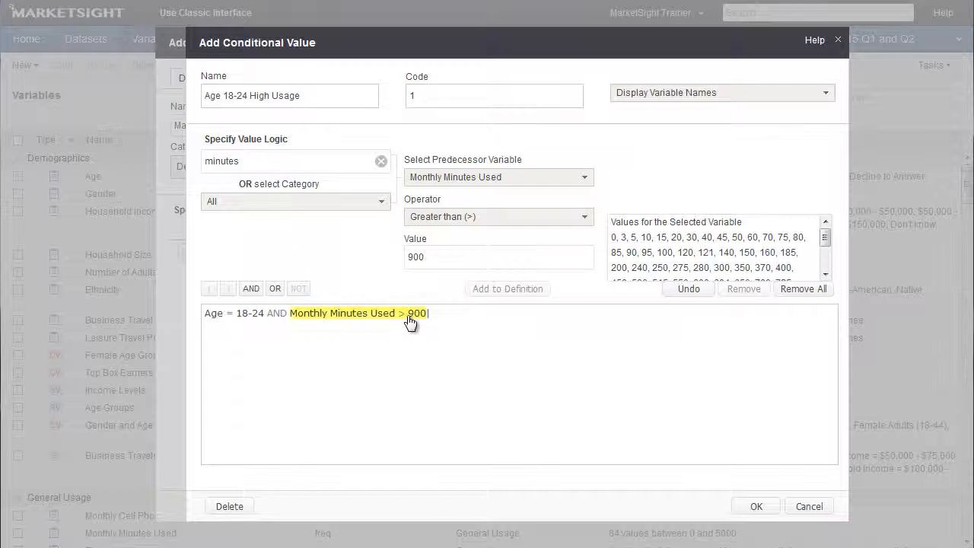
{"action": "left_click", "coordinate": [358, 312]}
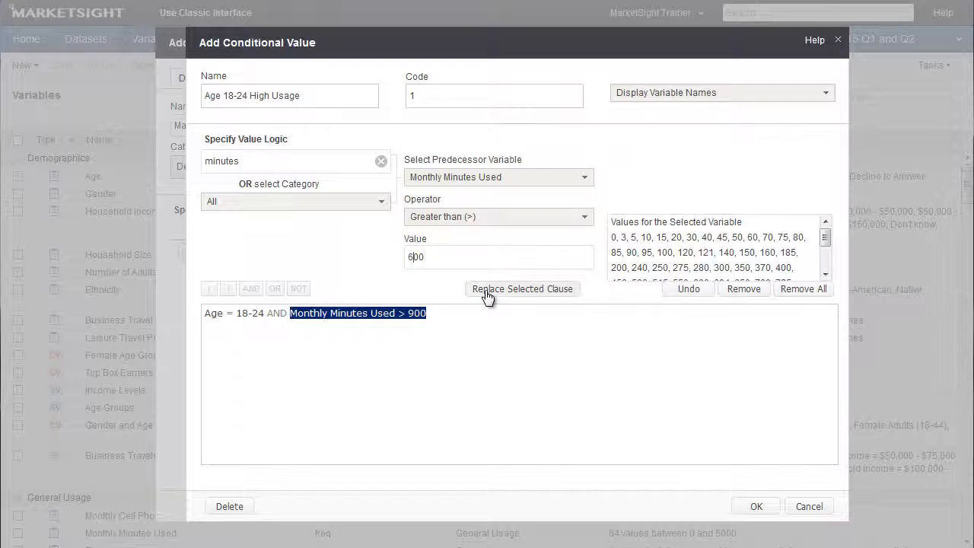
{"action": "type", "text": "600"}
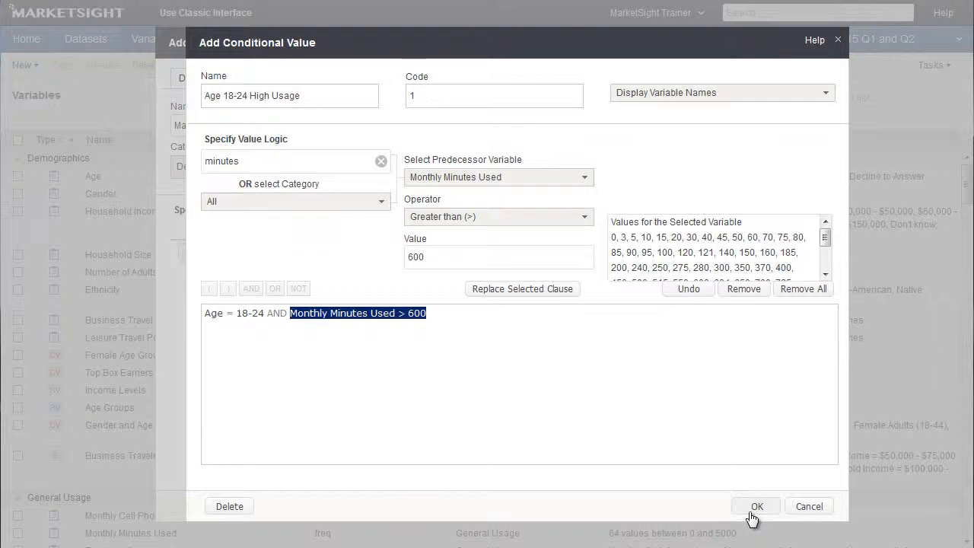
{"action": "left_click", "coordinate": [756, 506]}
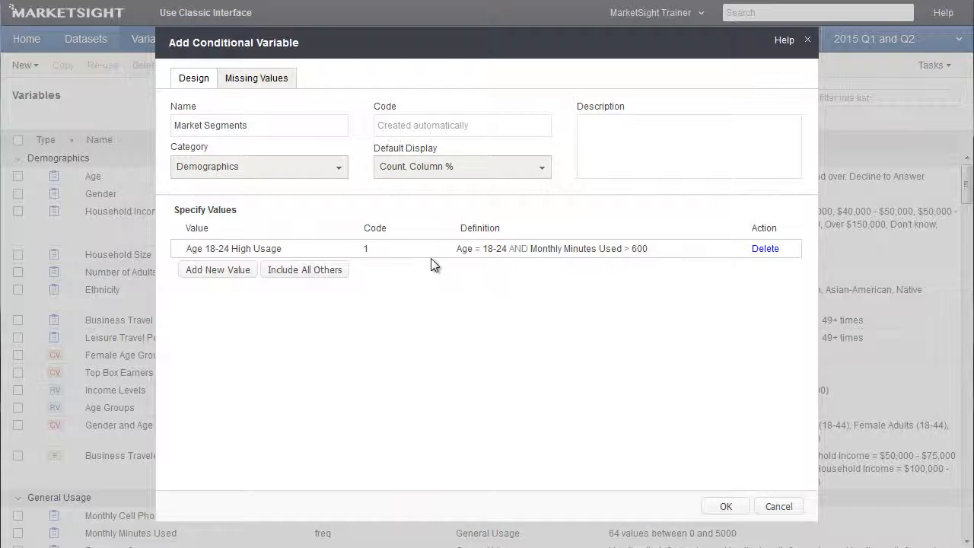
Step: Include an All Others value and save the Market Segments variable
{"action": "left_click", "coordinate": [305, 269]}
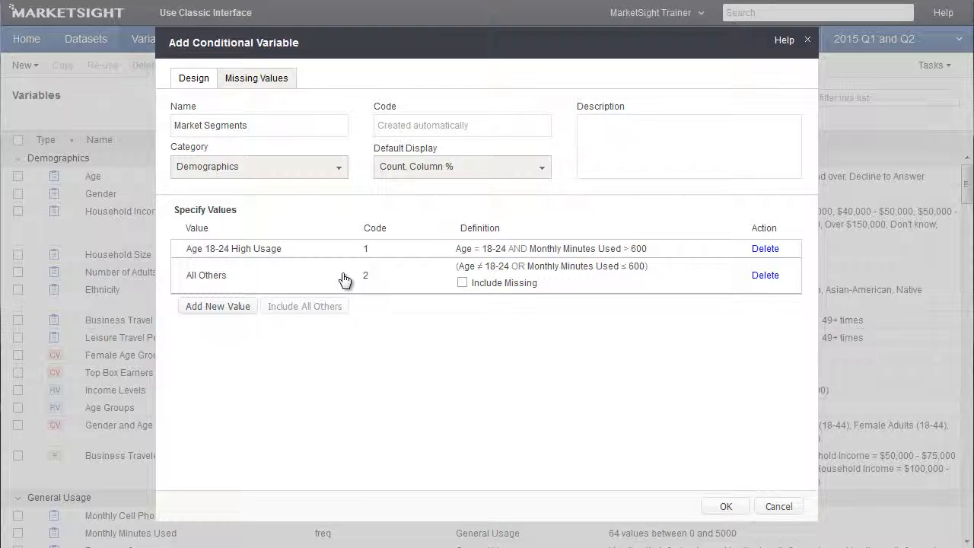
{"action": "mouse_move", "coordinate": [421, 277]}
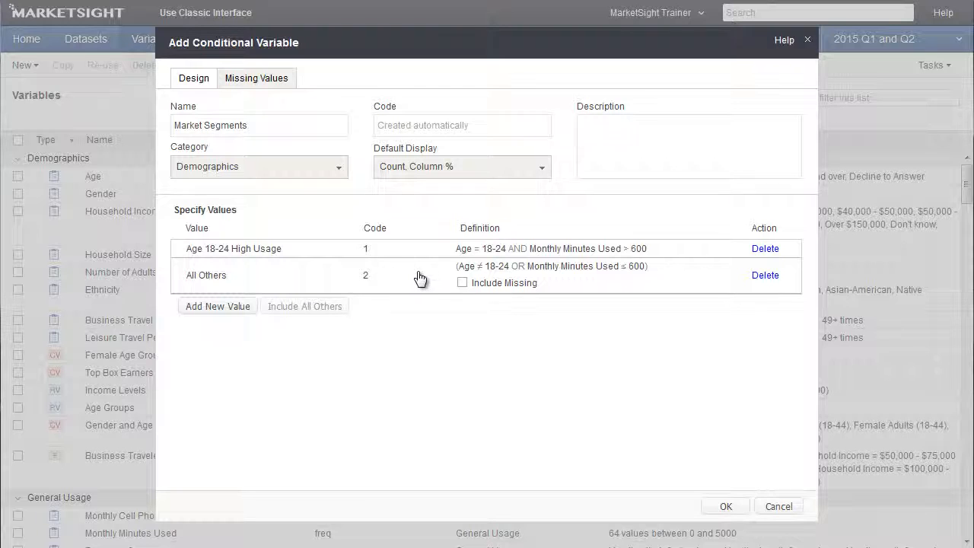
{"action": "mouse_move", "coordinate": [444, 272]}
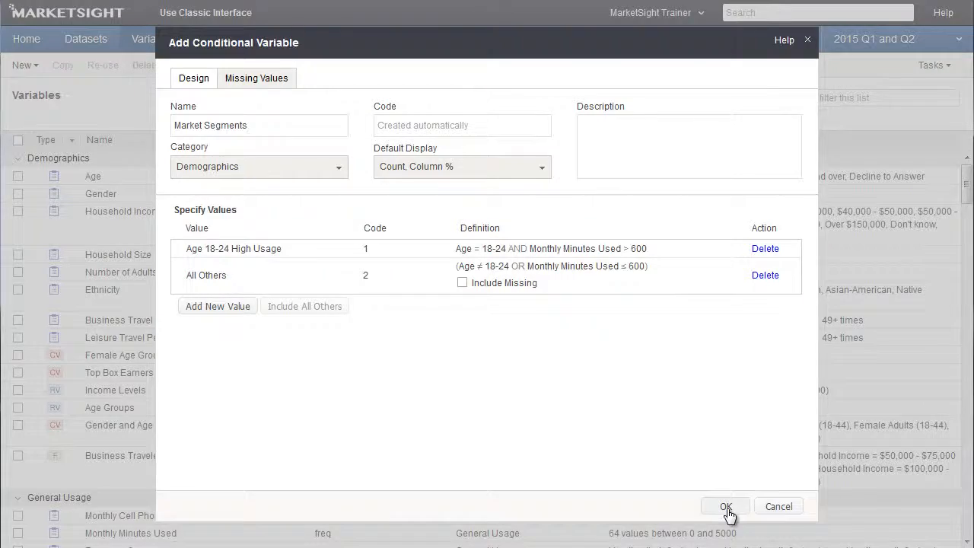
{"action": "left_click", "coordinate": [725, 506]}
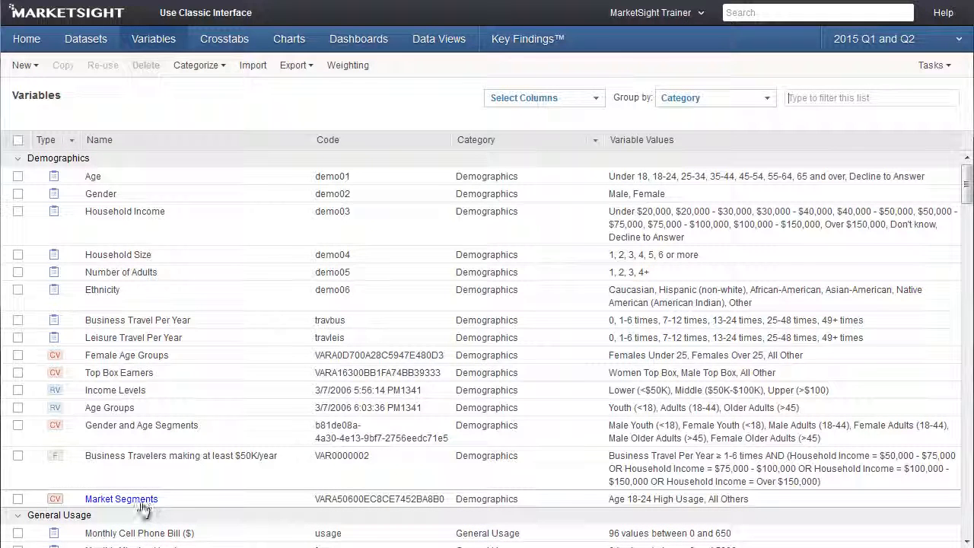
{"action": "mouse_move", "coordinate": [143, 505]}
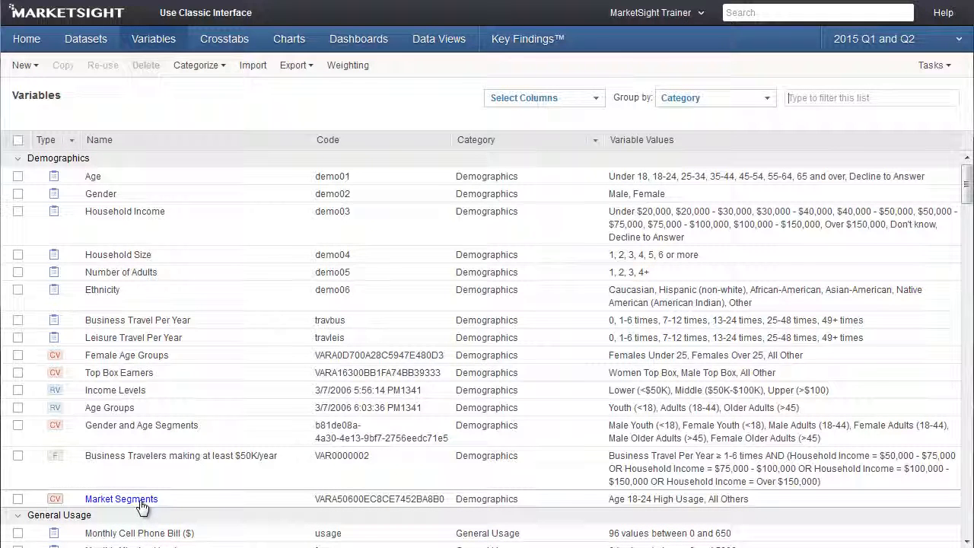
{"action": "left_click", "coordinate": [121, 499]}
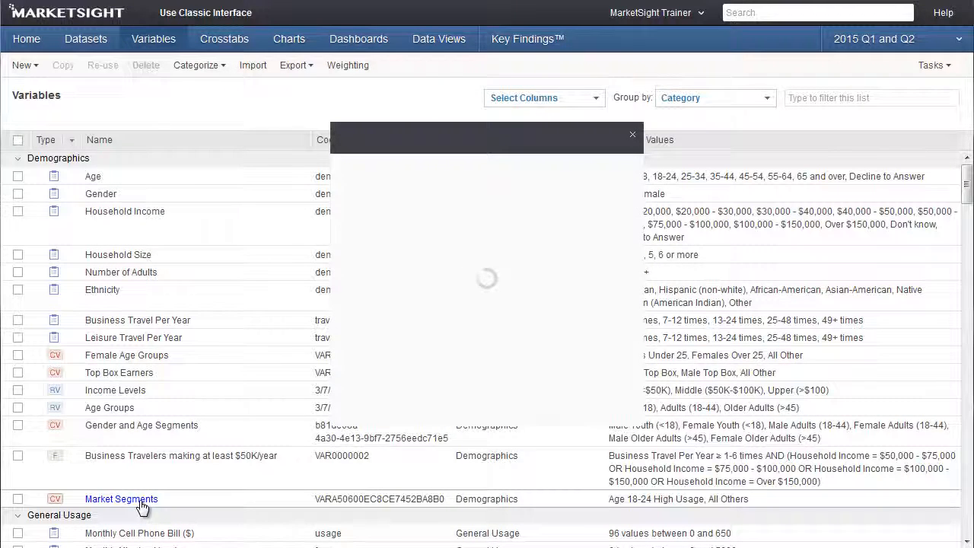
{"action": "left_click", "coordinate": [121, 499]}
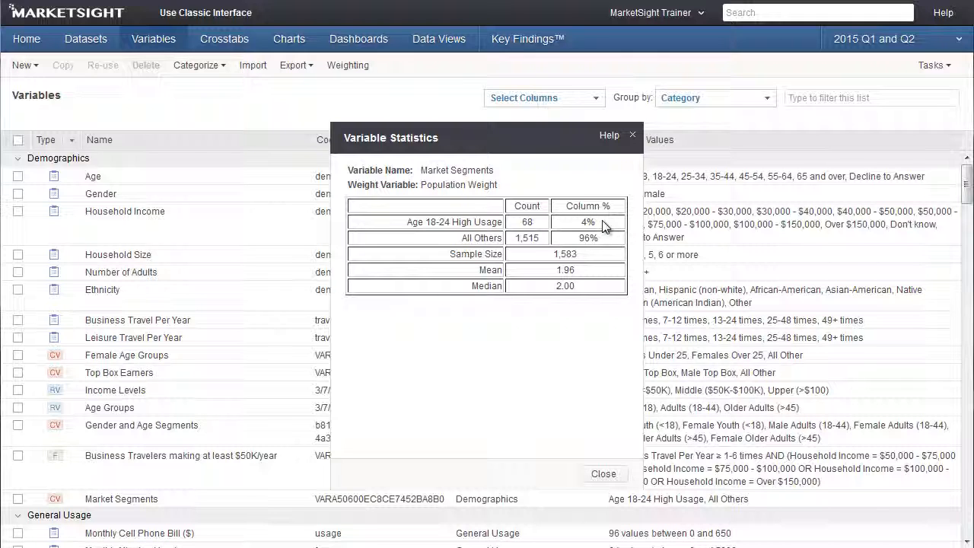
{"action": "left_click", "coordinate": [604, 474]}
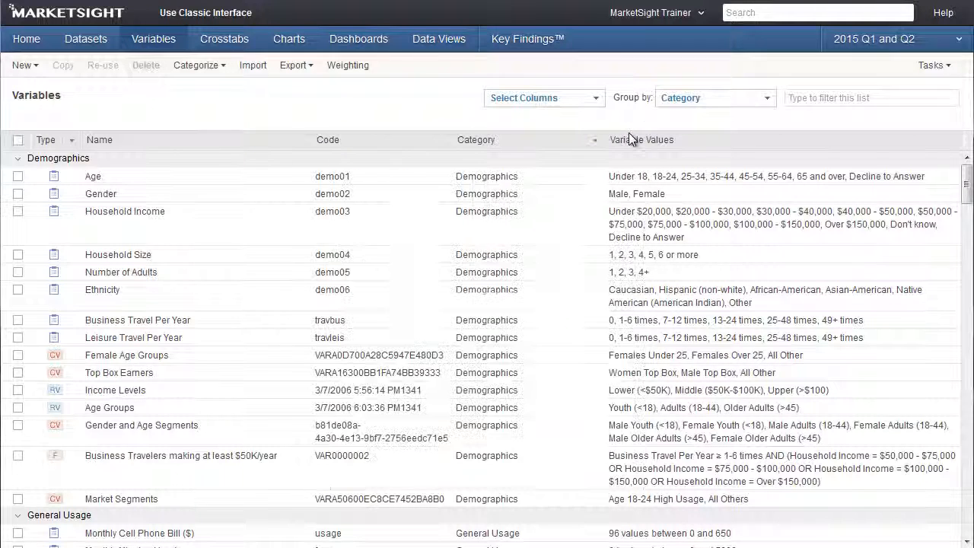